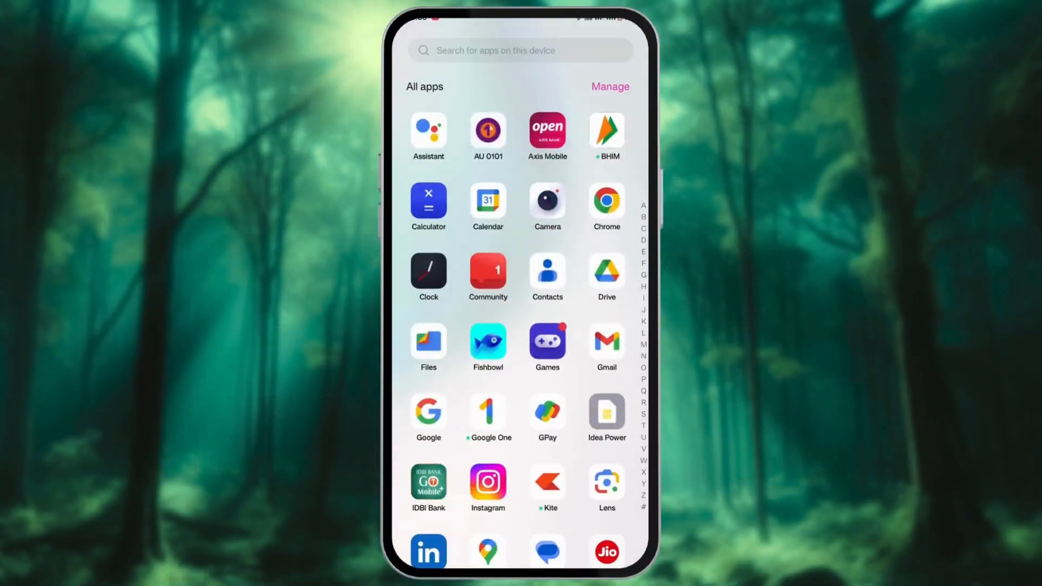
- Scroll down the OnePlus app drawer and launch the Settings app
scroll("down", 3)
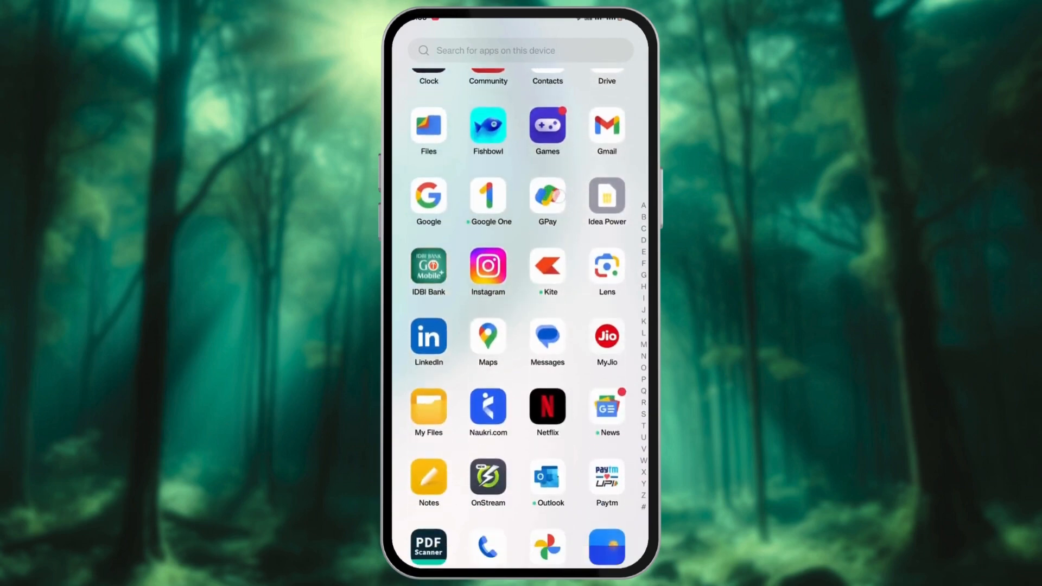
scroll("down", 3)
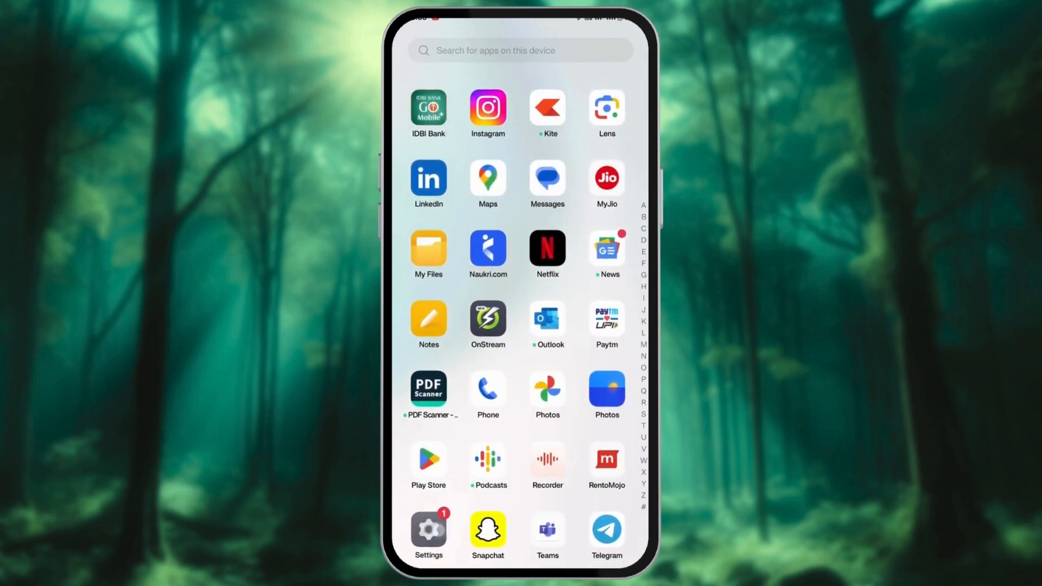
left_click(429, 531)
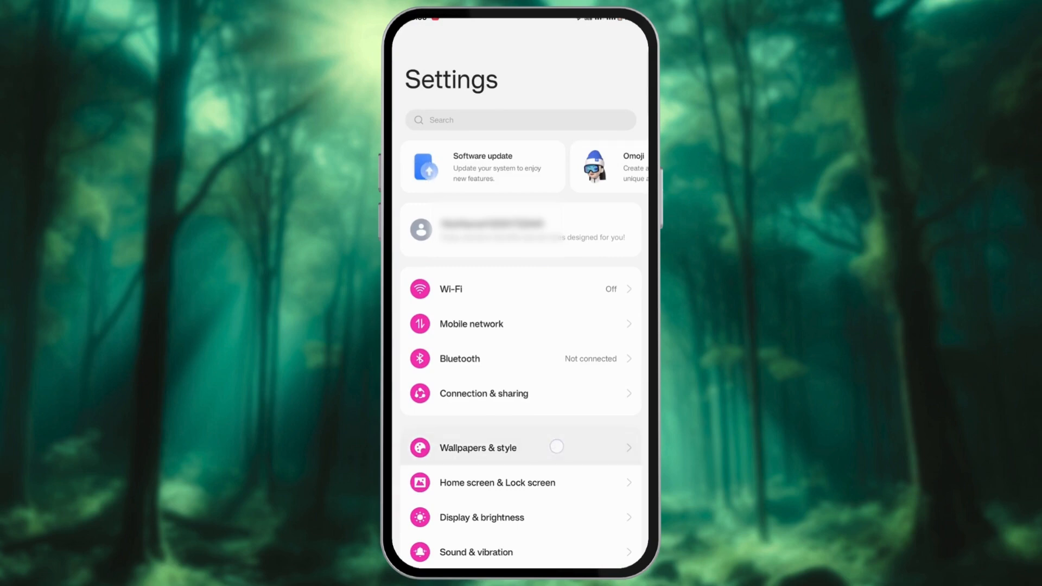
- Apply the ocean-and-snow wallpaper to both the home screen and lock screen
left_click(477, 447)
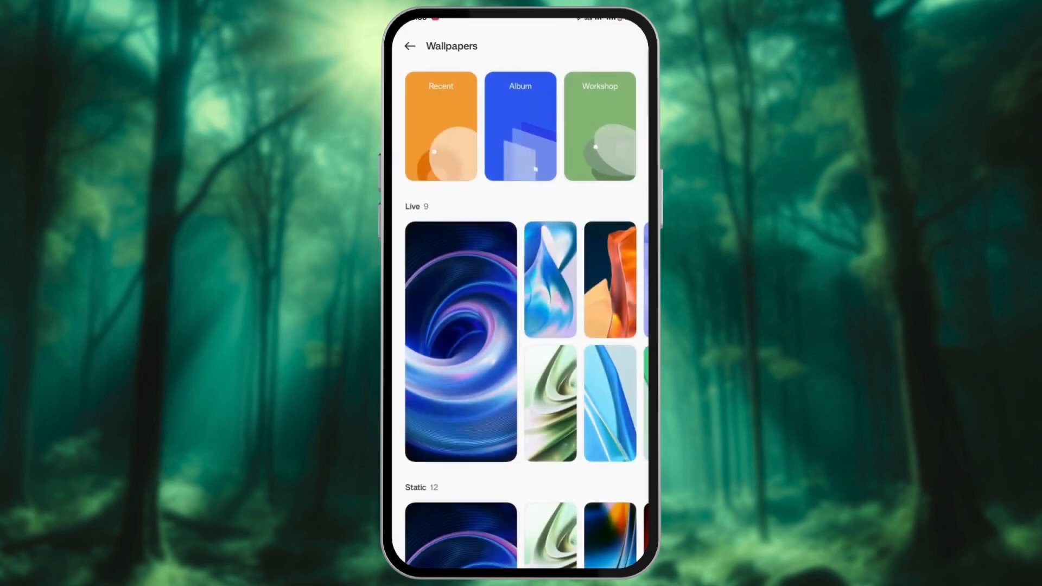
scroll("down", 3)
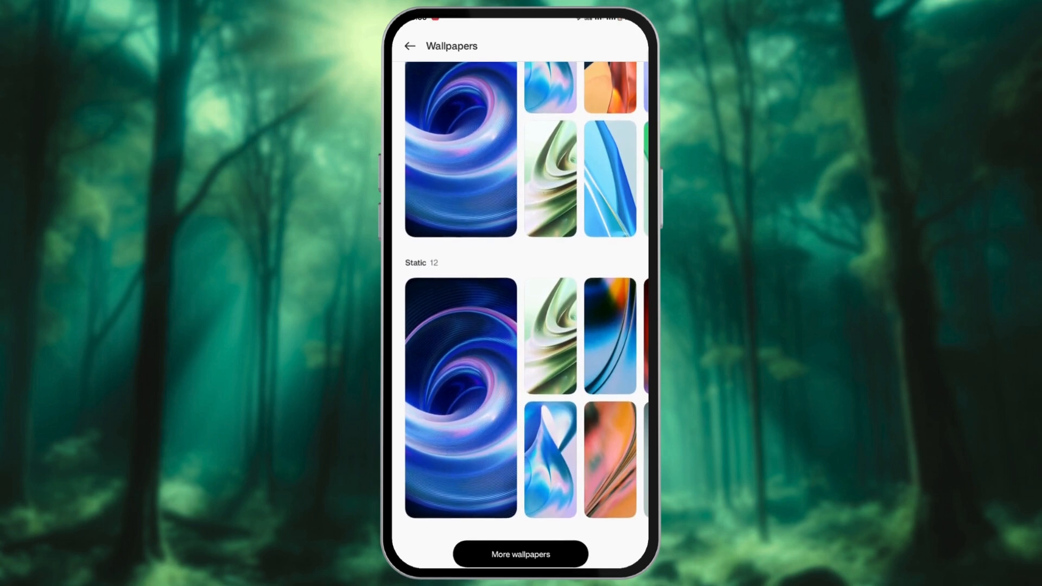
scroll("down", 3)
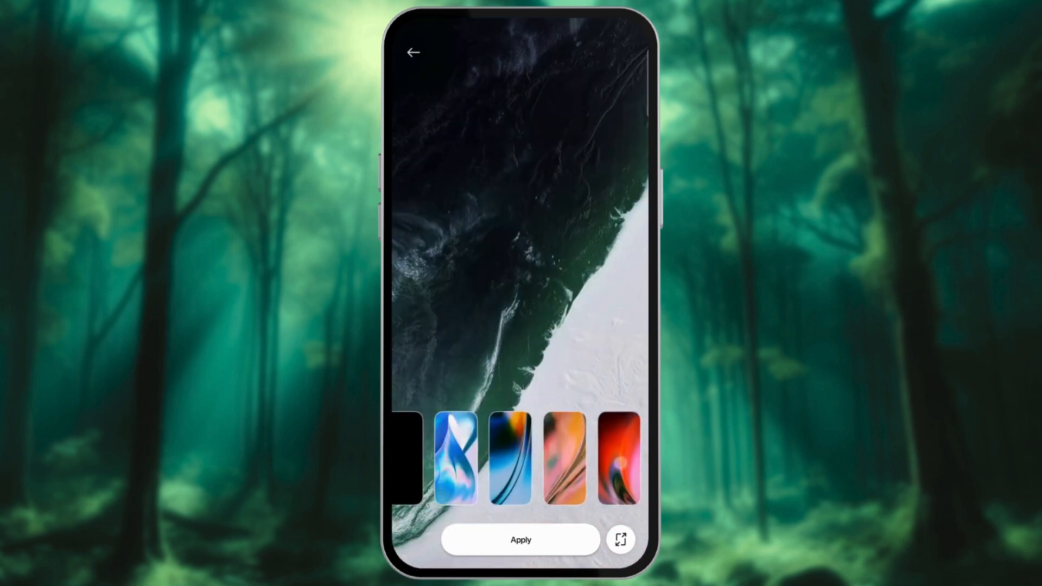
left_click(520, 539)
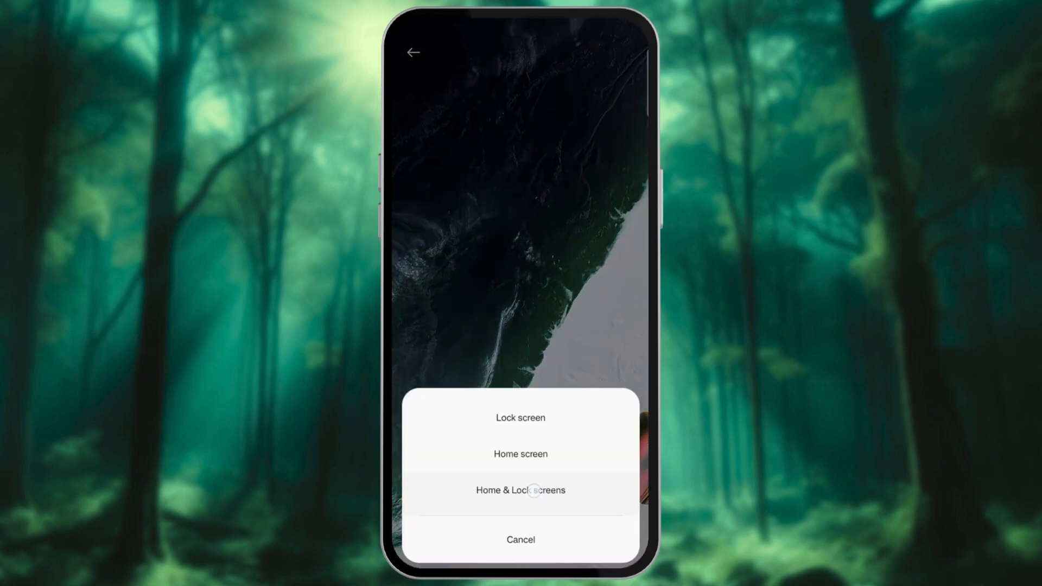
left_click(520, 489)
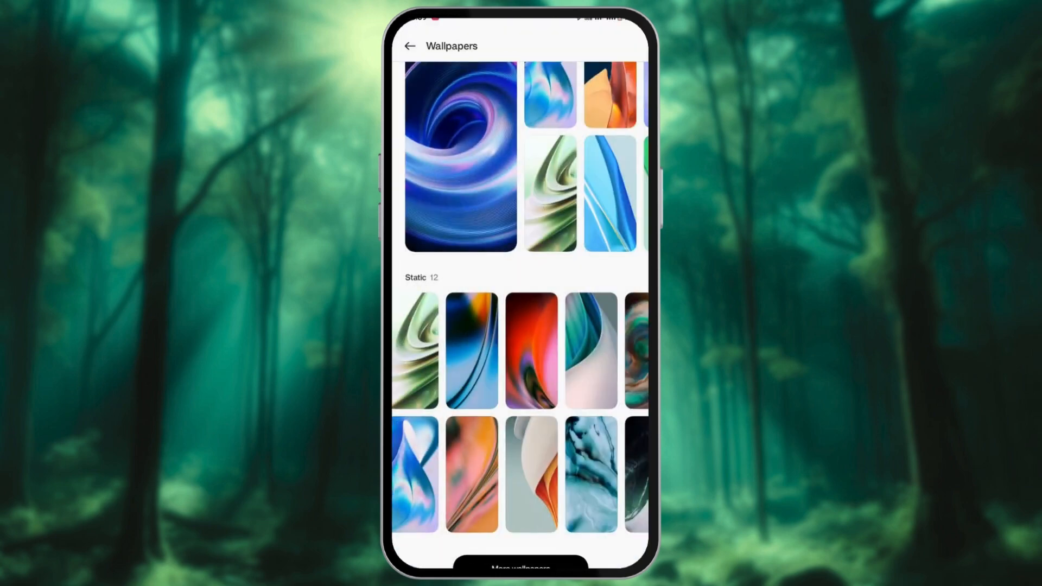
- Preview the Coastal featured palette and the Active wallpaper palette, then return to Featured colours
left_click(410, 46)
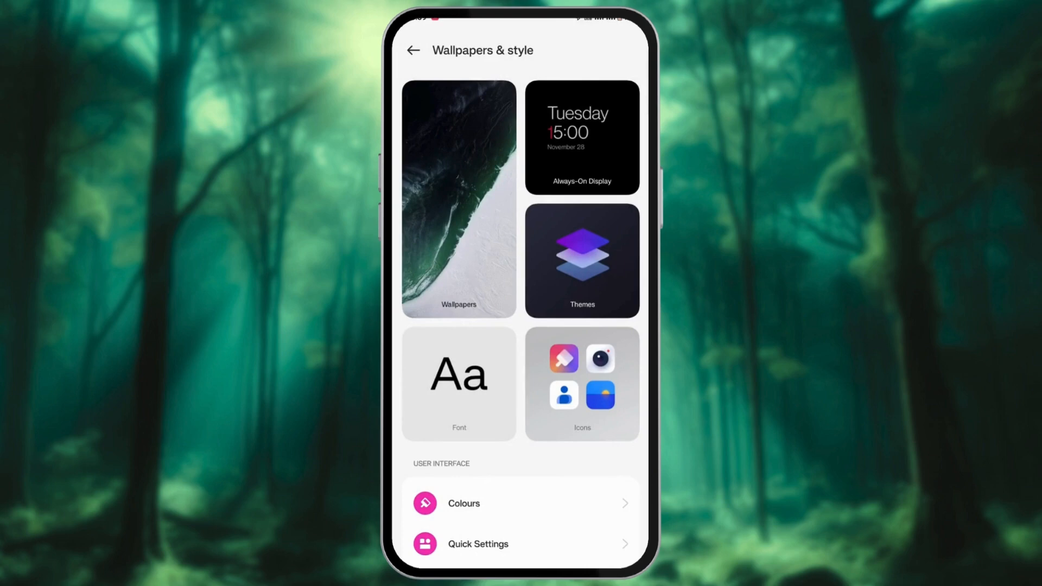
scroll("down", 3)
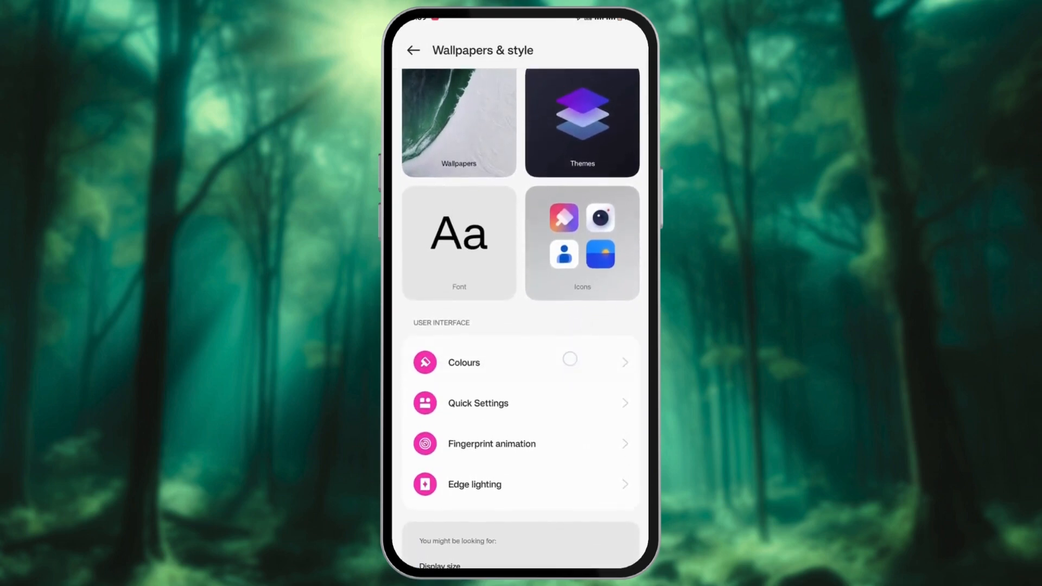
left_click(463, 362)
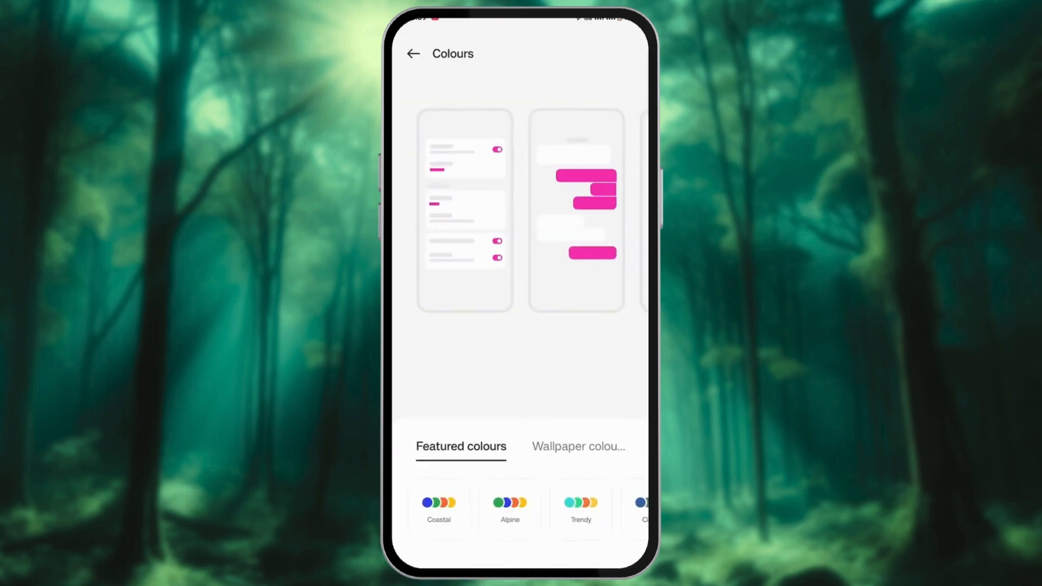
left_click(438, 509)
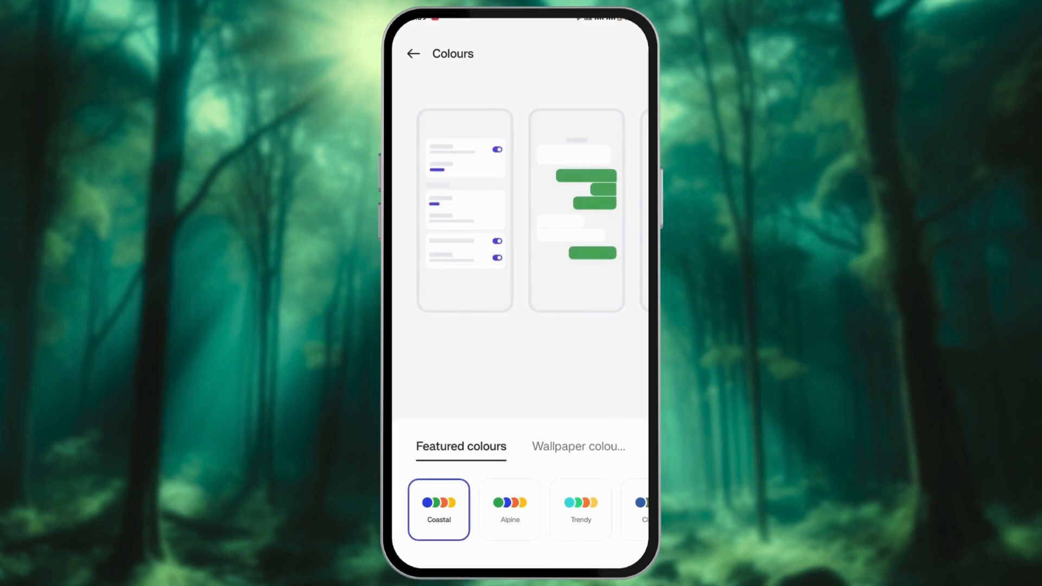
left_click(509, 509)
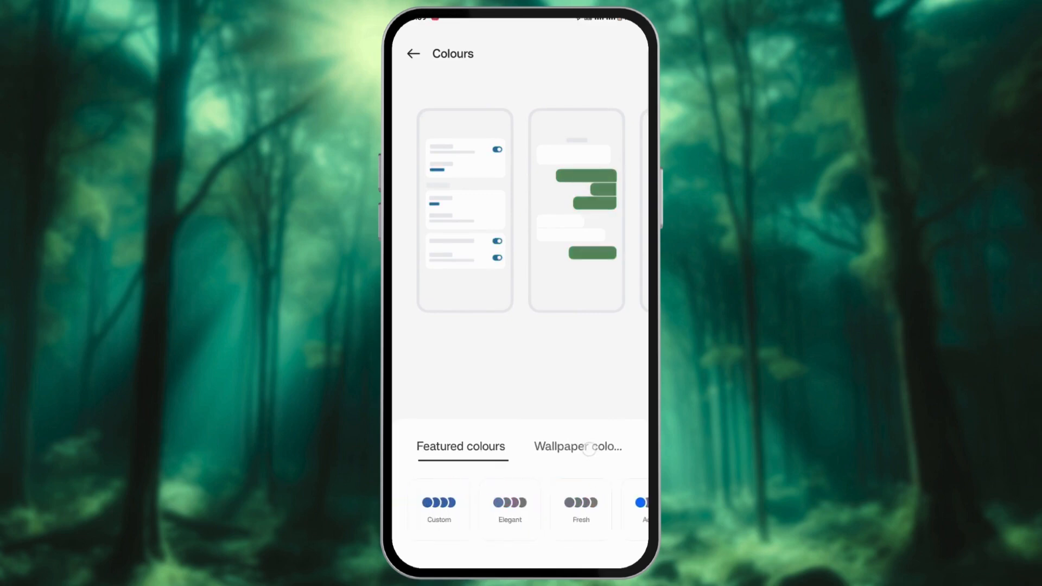
left_click(576, 446)
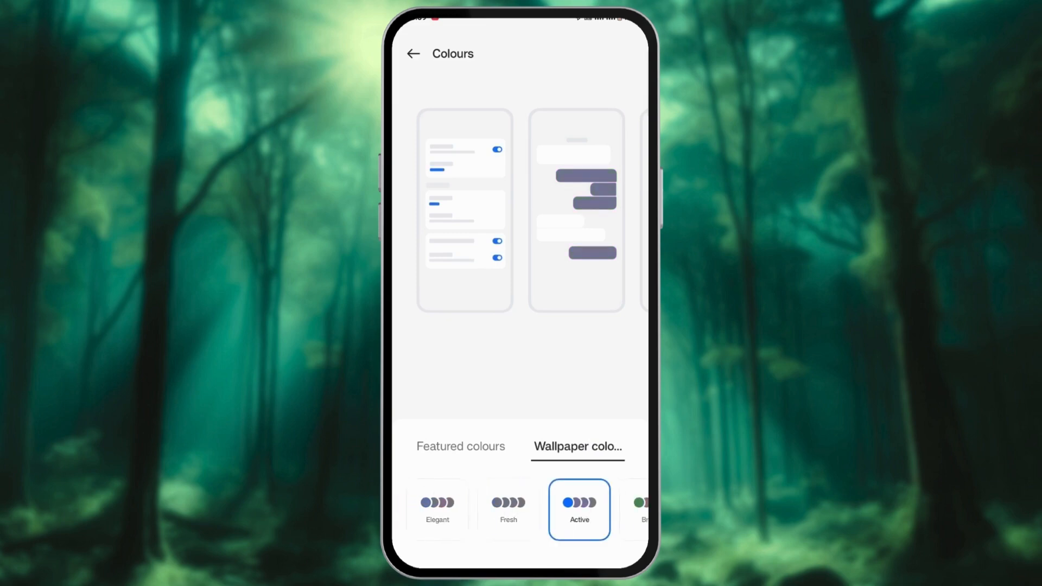
left_click(461, 446)
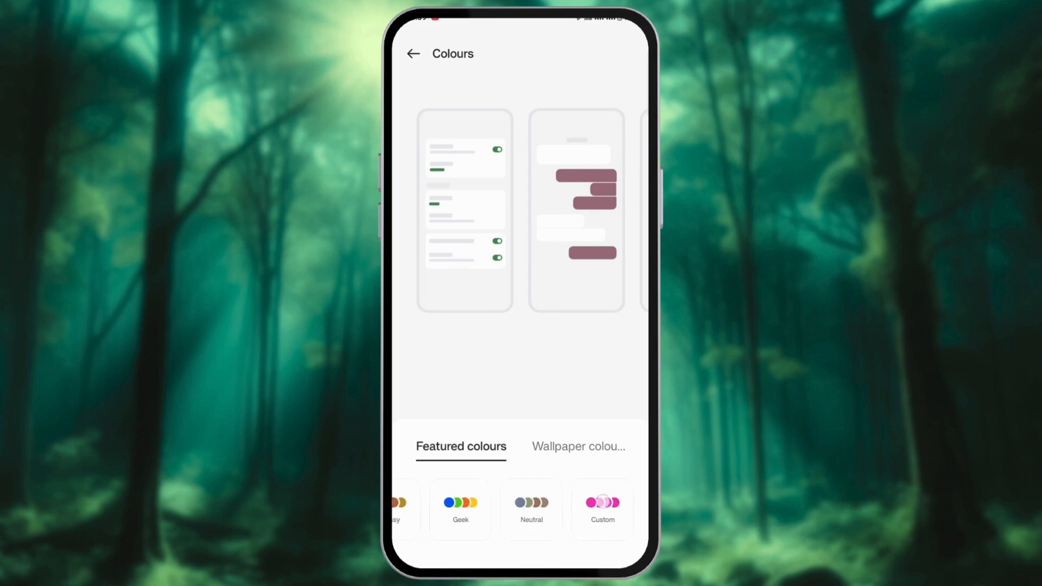
- Create a custom green accent colour on the colour wheel and confirm it
left_click(601, 508)
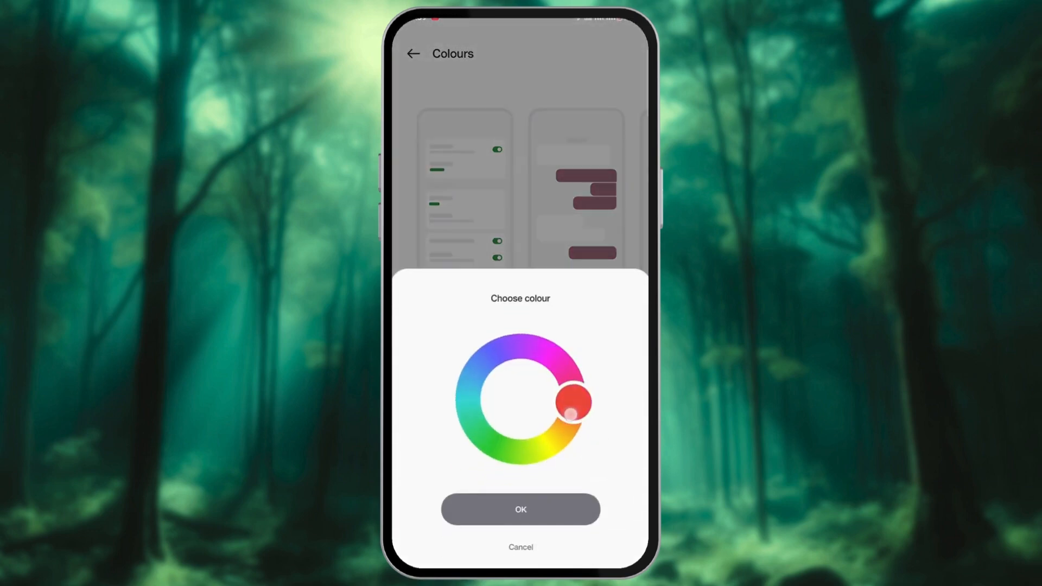
left_click_drag(575, 403, 473, 430)
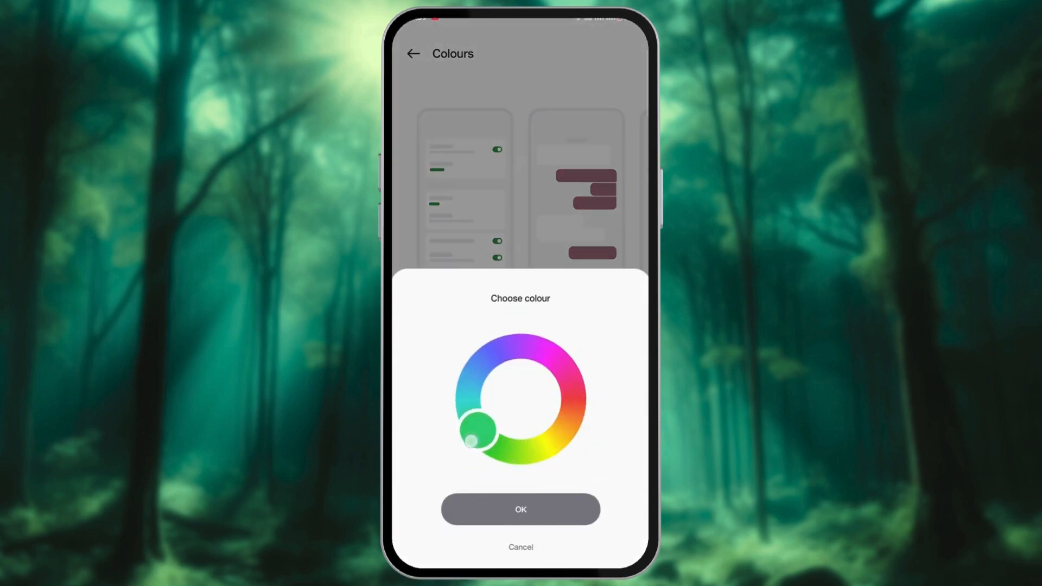
left_click_drag(474, 435, 479, 429)
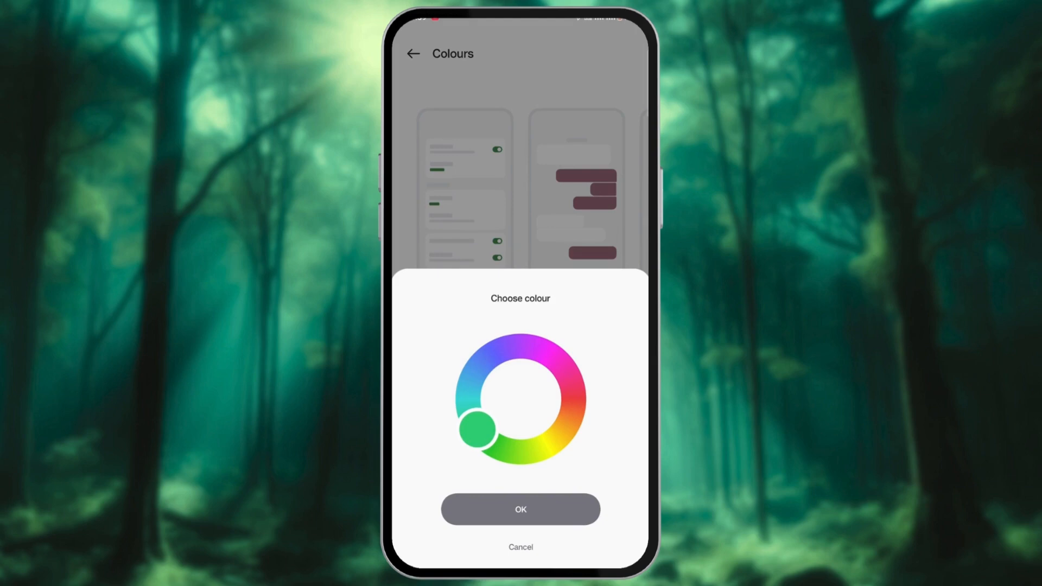
left_click(521, 509)
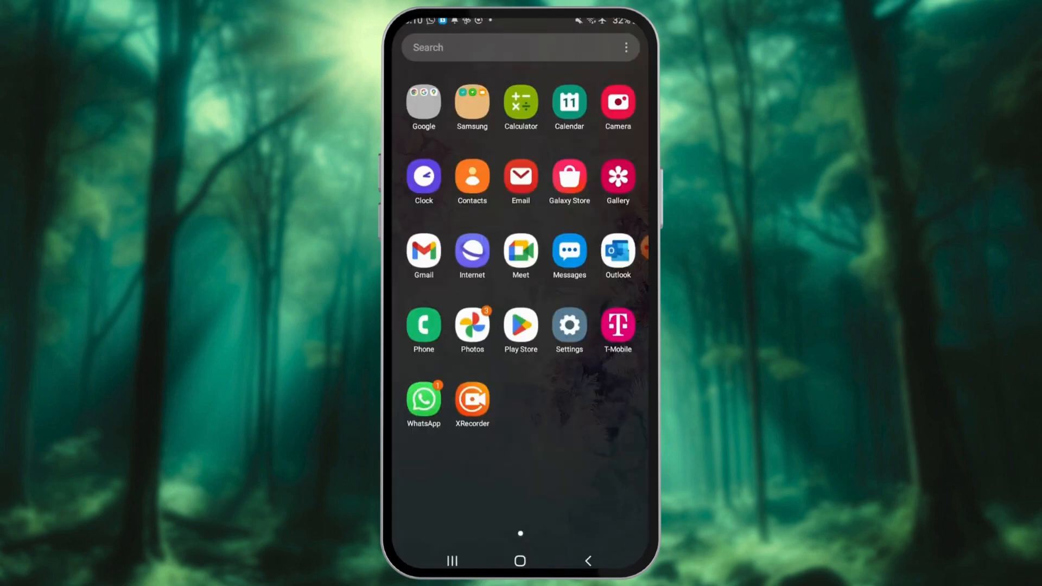
- On the Samsung phone, turn on colour correction in Deuteranomaly (red-green) mode
left_click(568, 326)
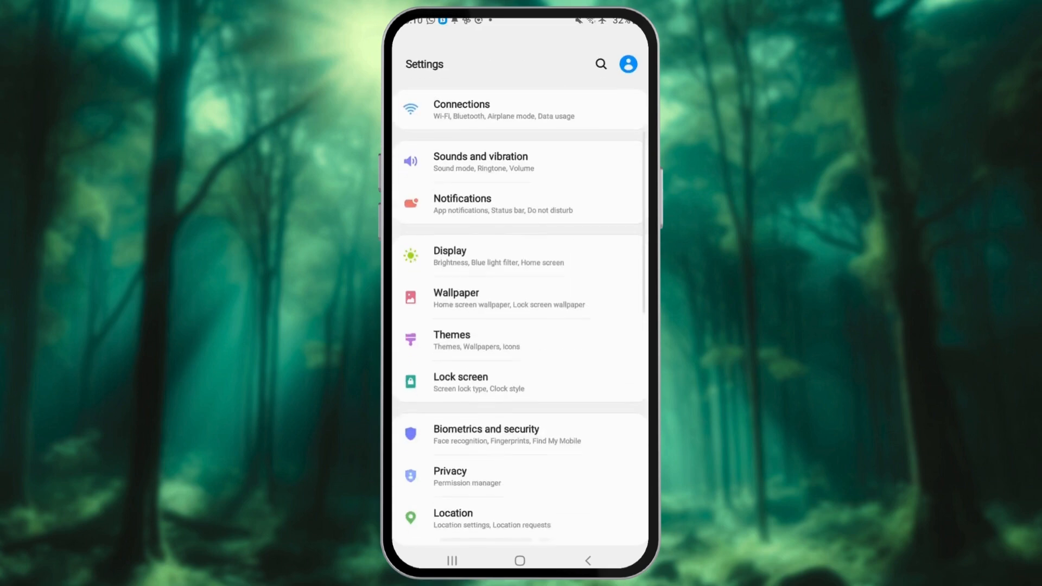
scroll("down", 3)
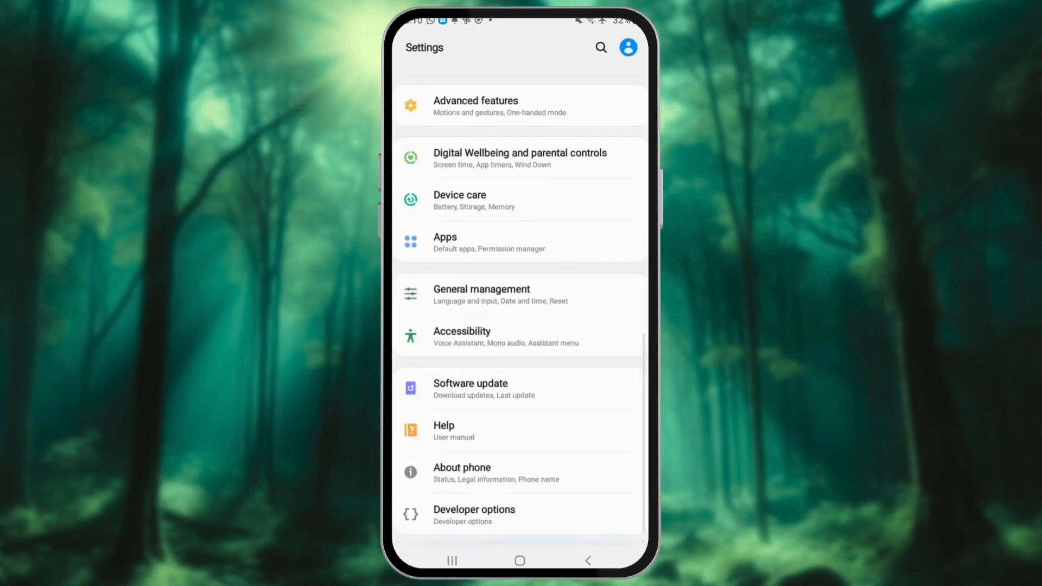
left_click(462, 336)
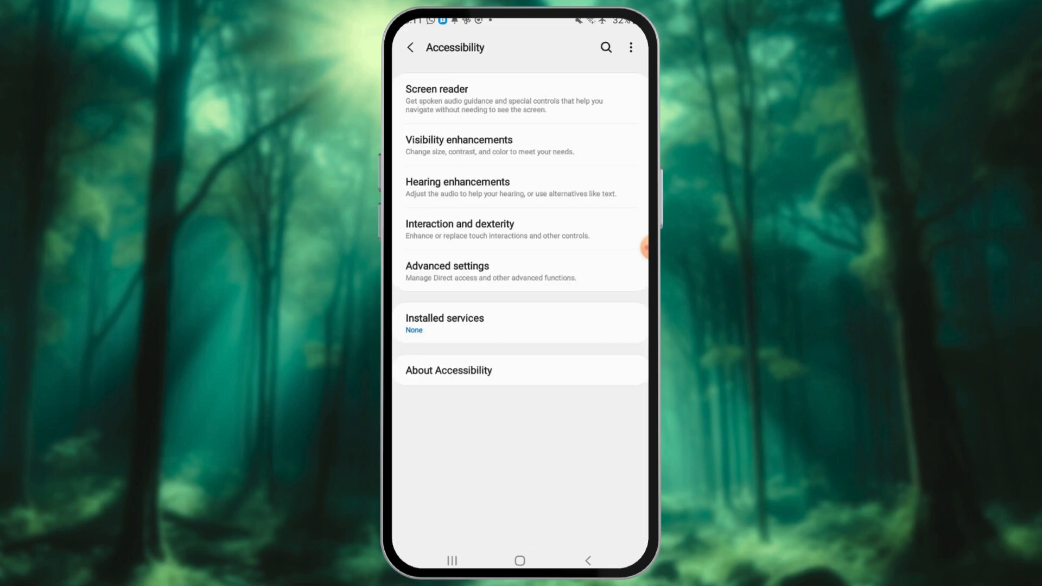
left_click(459, 145)
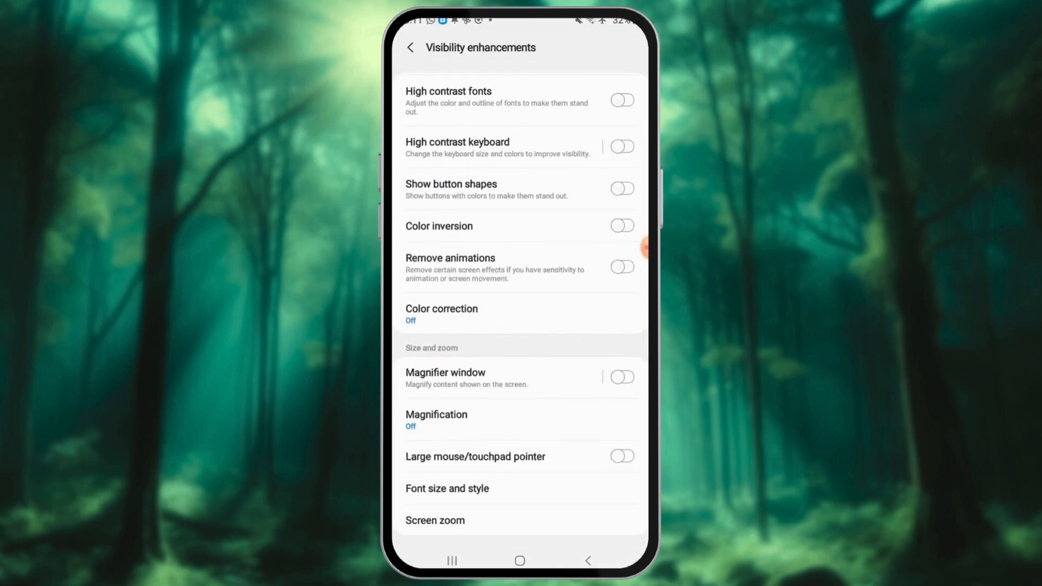
left_click(442, 313)
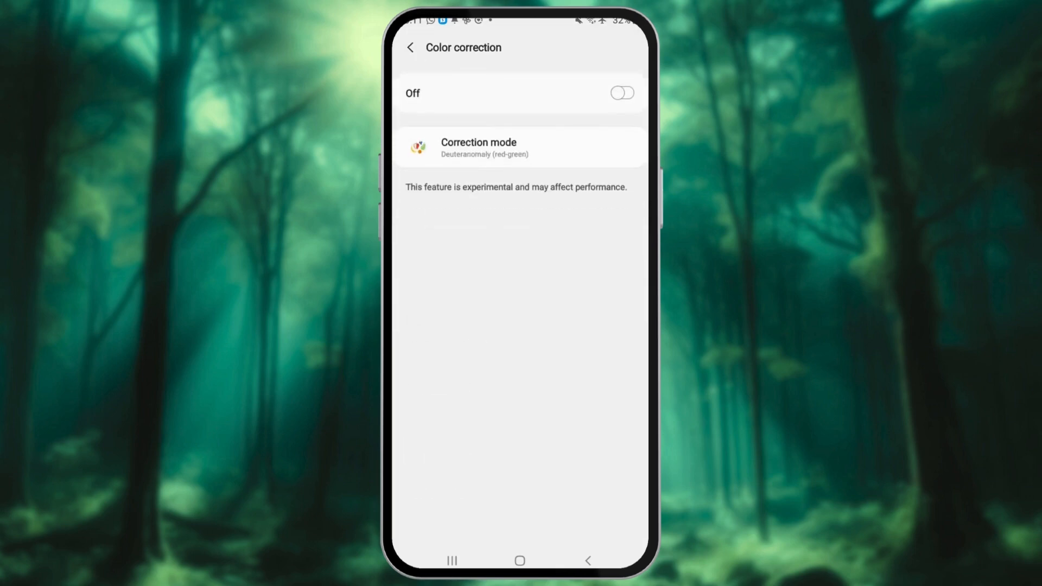
left_click(621, 93)
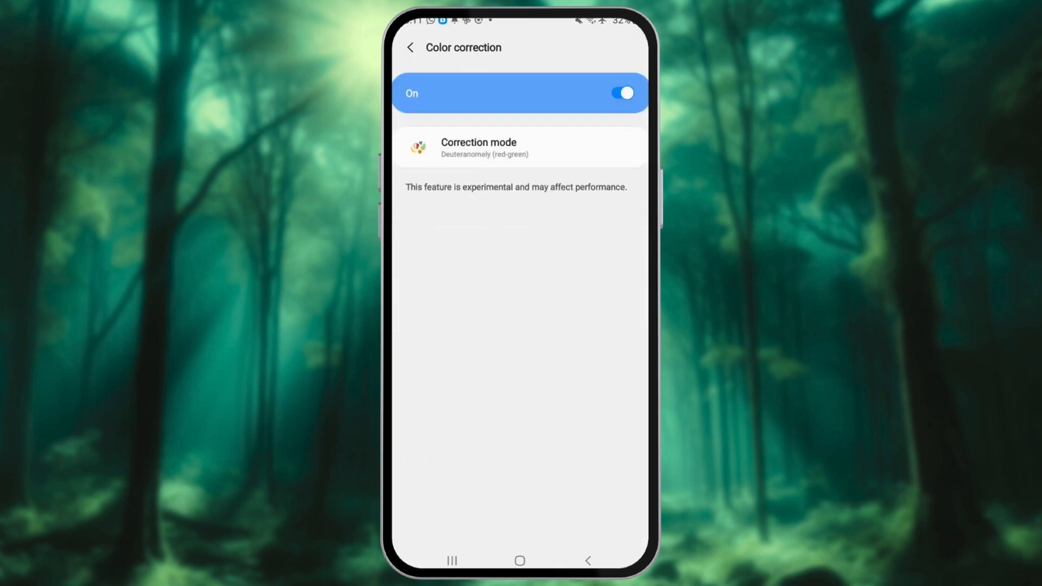
- Try Protanomaly and Tritanomaly correction modes, then switch back to Deuteranomaly
left_click(478, 147)
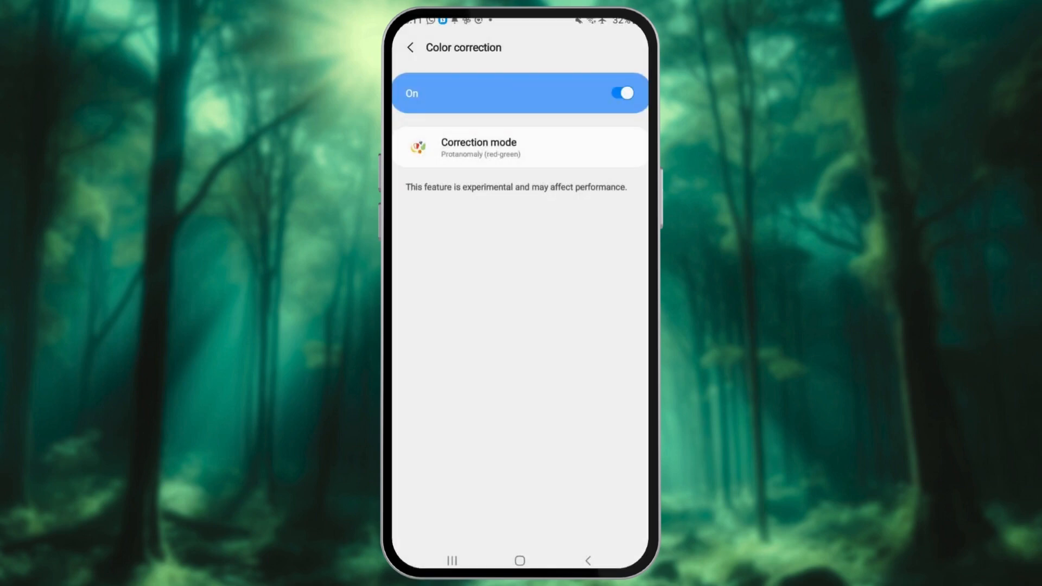
left_click(478, 147)
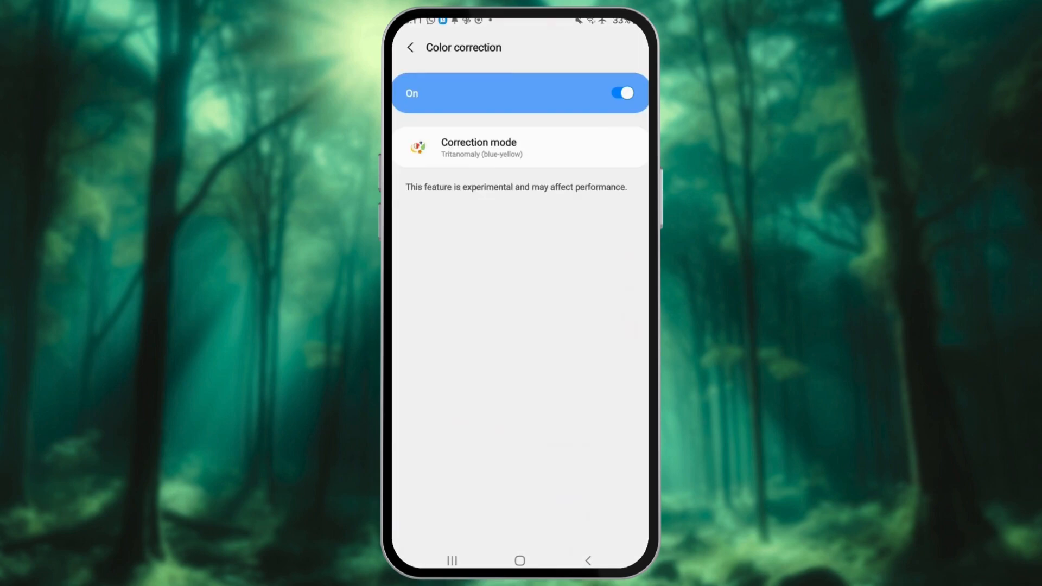
left_click(479, 147)
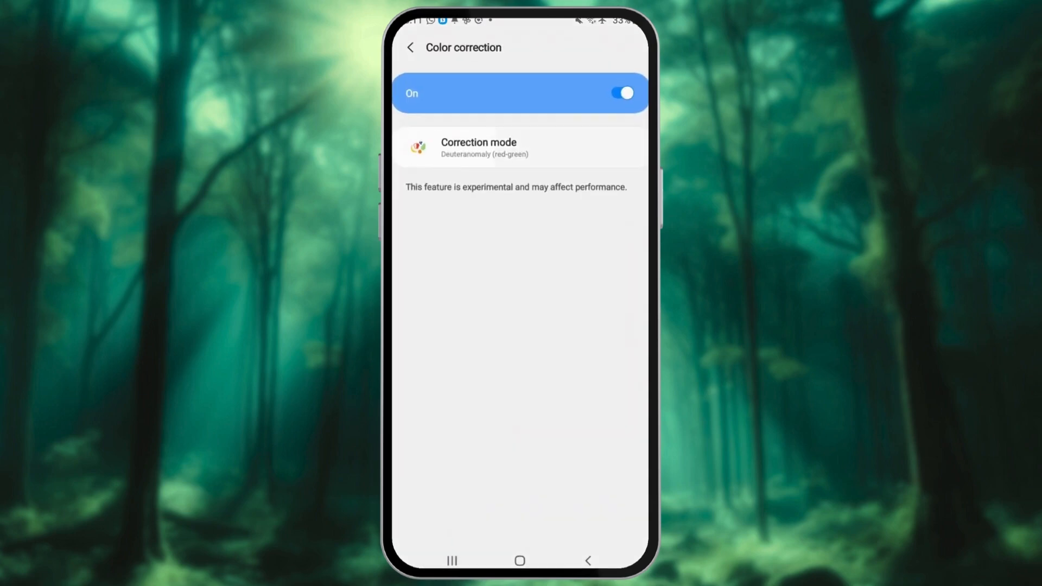
left_click(478, 146)
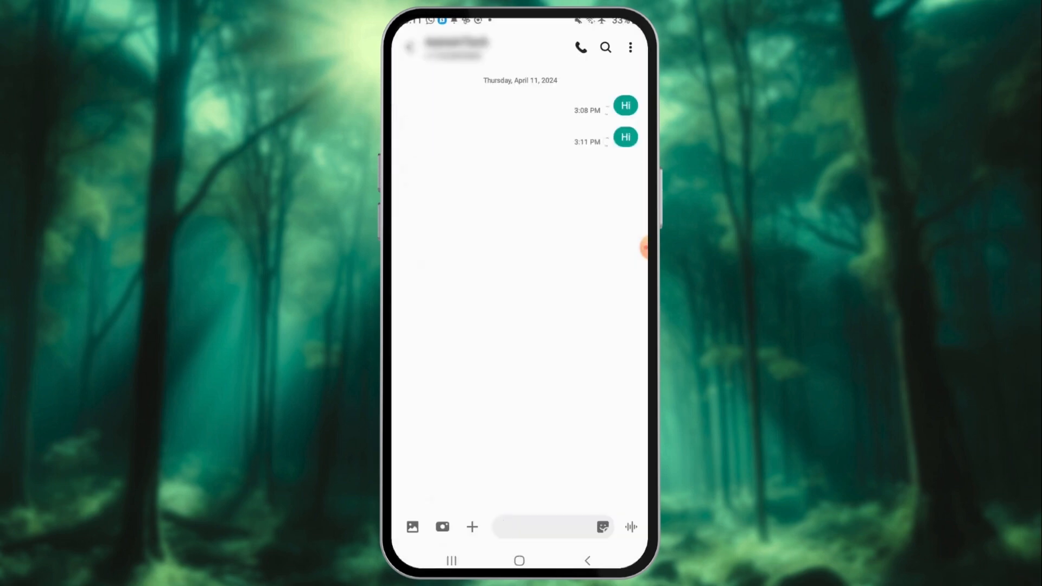
- Launch Samsung Messages, open the chat, and show the conversation's options menu
left_click(545, 527)
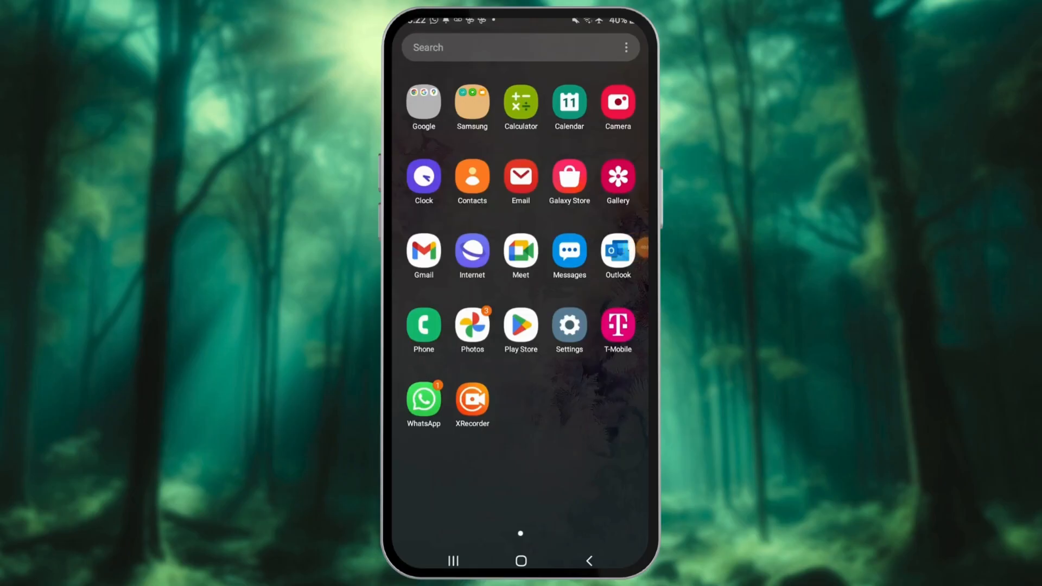
left_click(568, 252)
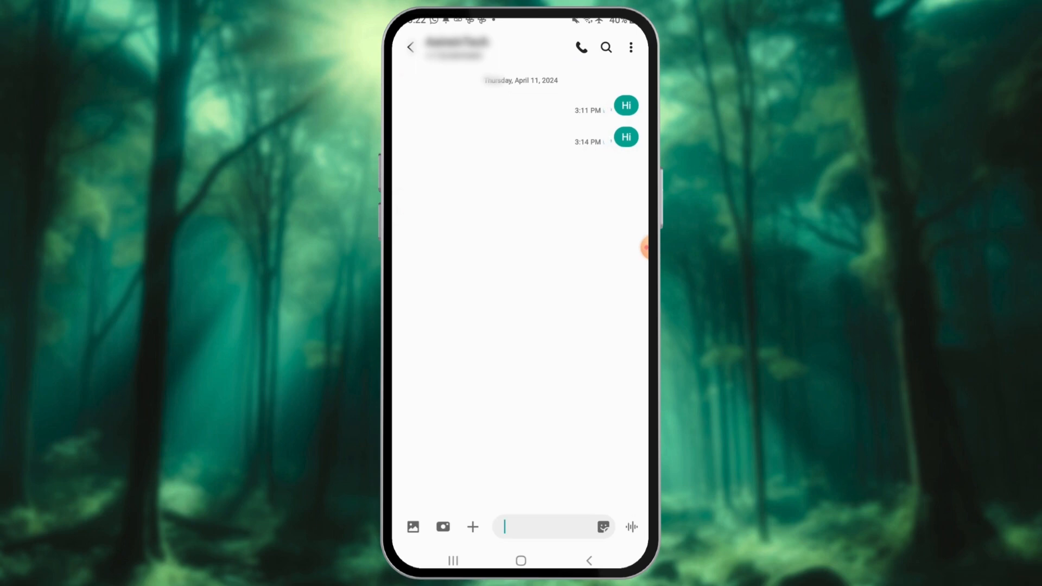
left_click(630, 47)
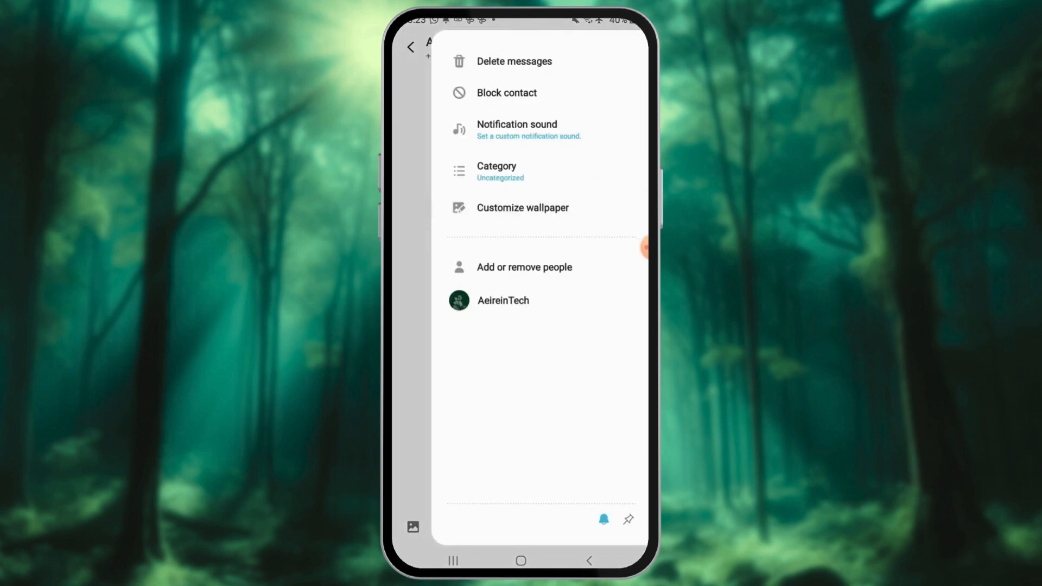
- Try the yellow, blue and green gradient chat wallpapers, settling on yellow
left_click(522, 207)
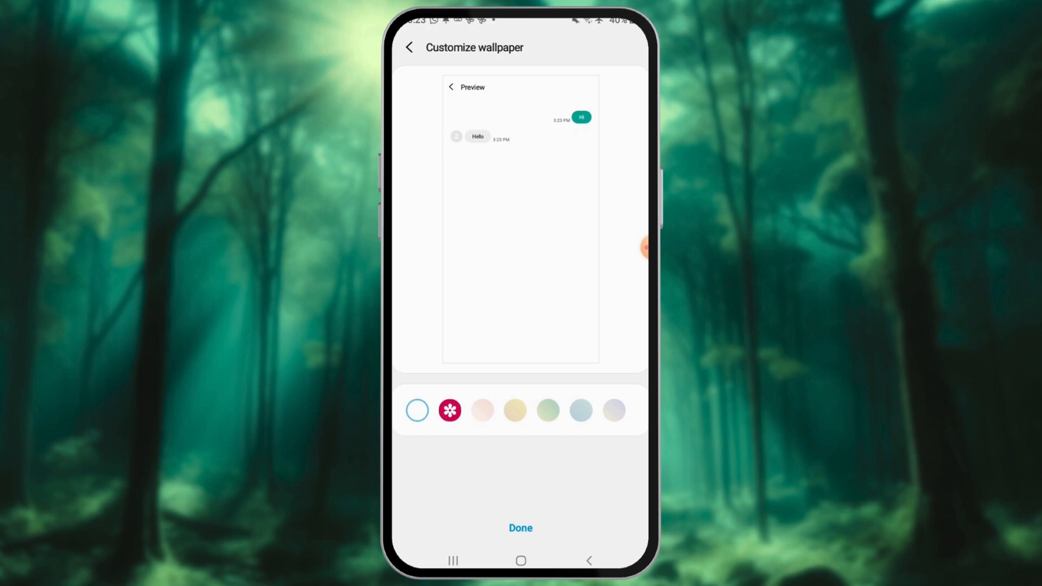
left_click(515, 411)
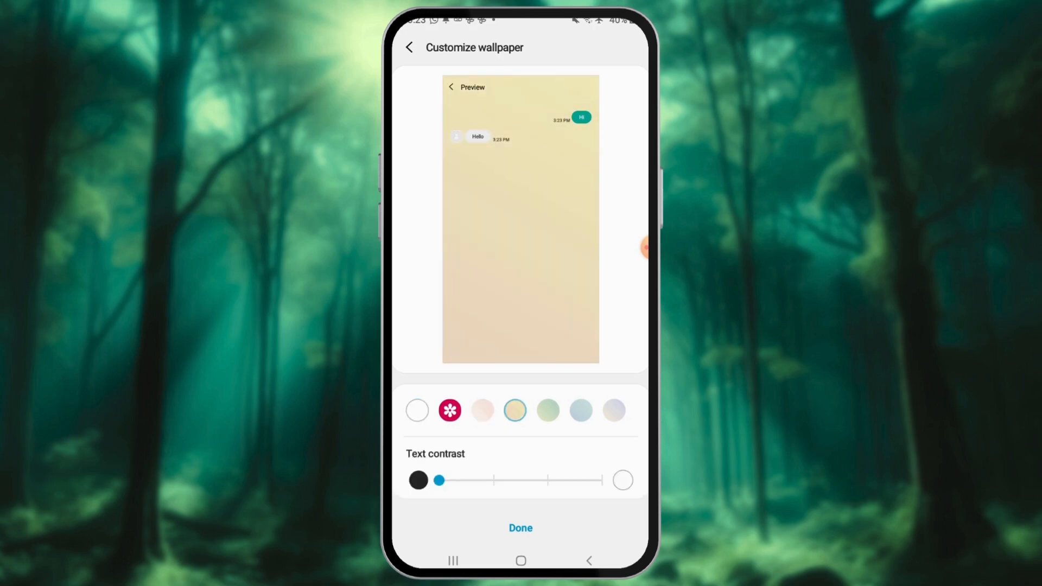
left_click(580, 411)
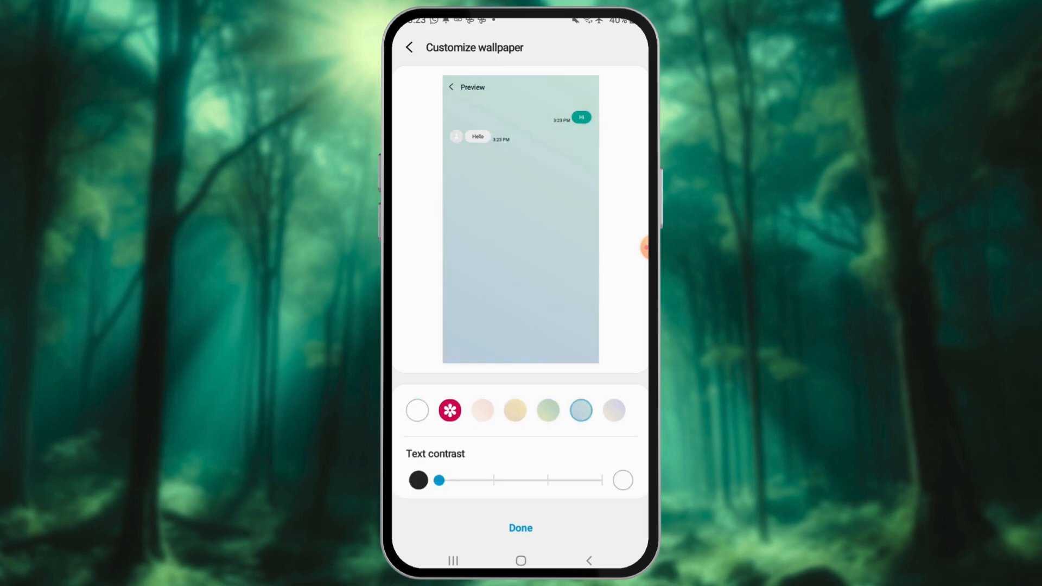
left_click(547, 410)
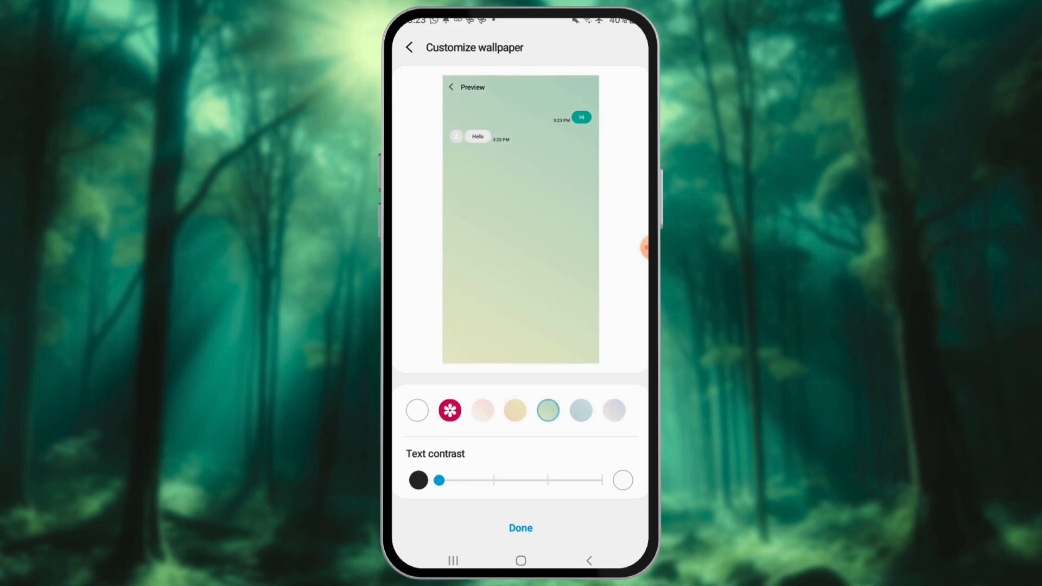
left_click(515, 410)
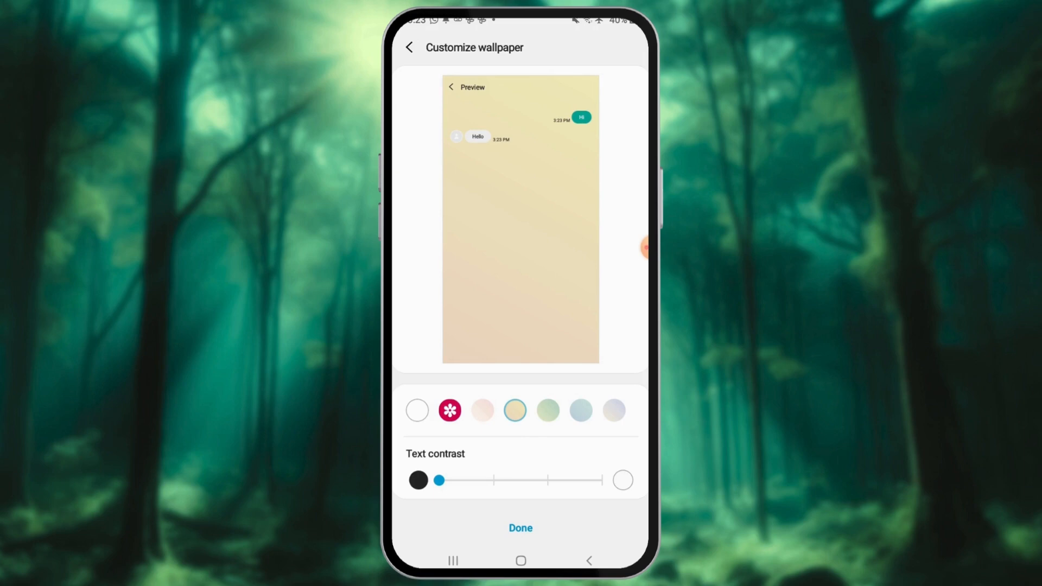
- Raise text contrast to middle, then maximum, and bring up the photo picker
left_click_drag(439, 479, 494, 480)
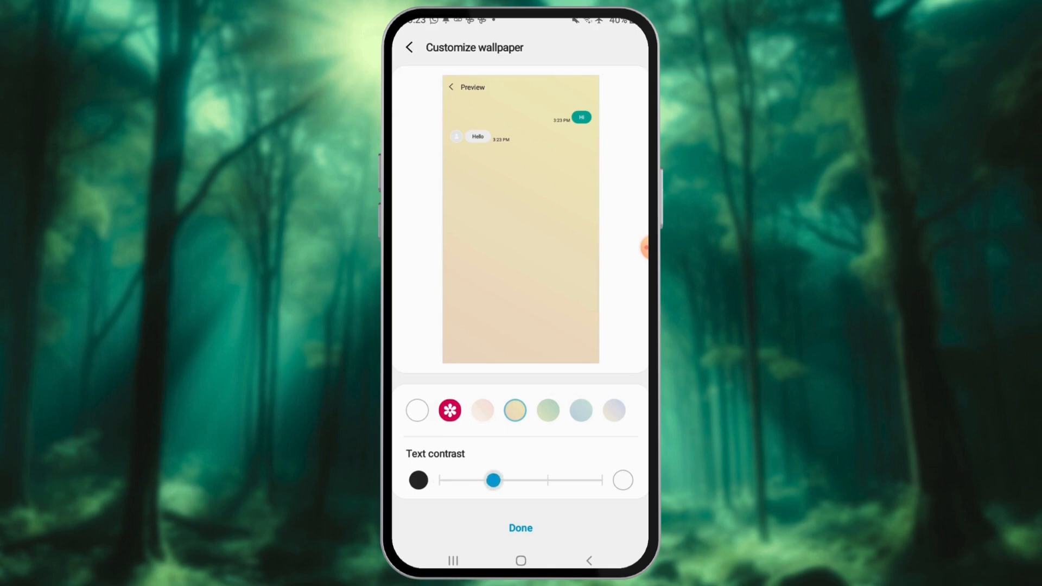
left_click_drag(493, 479, 601, 479)
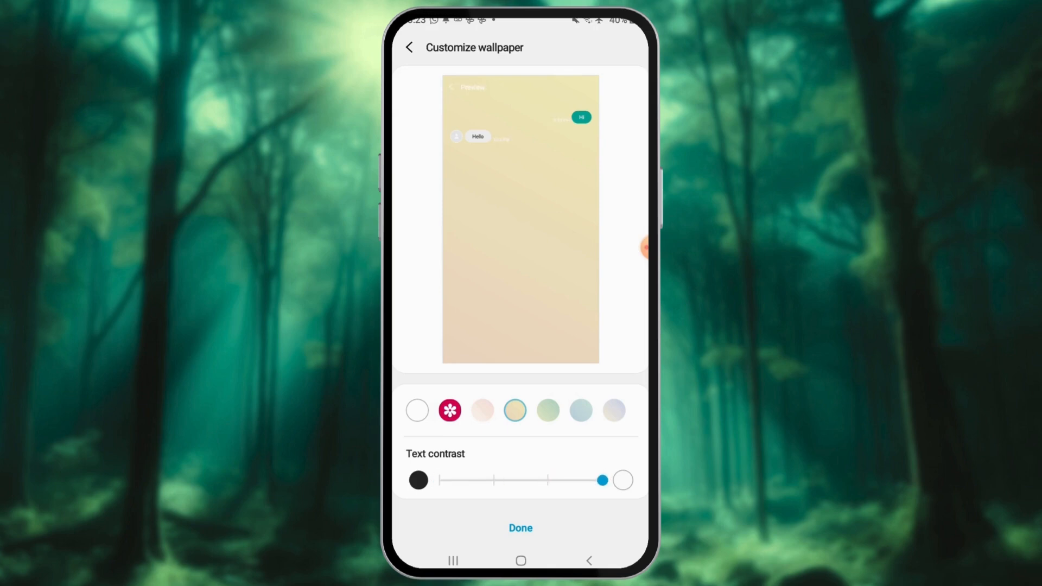
left_click_drag(602, 480, 548, 480)
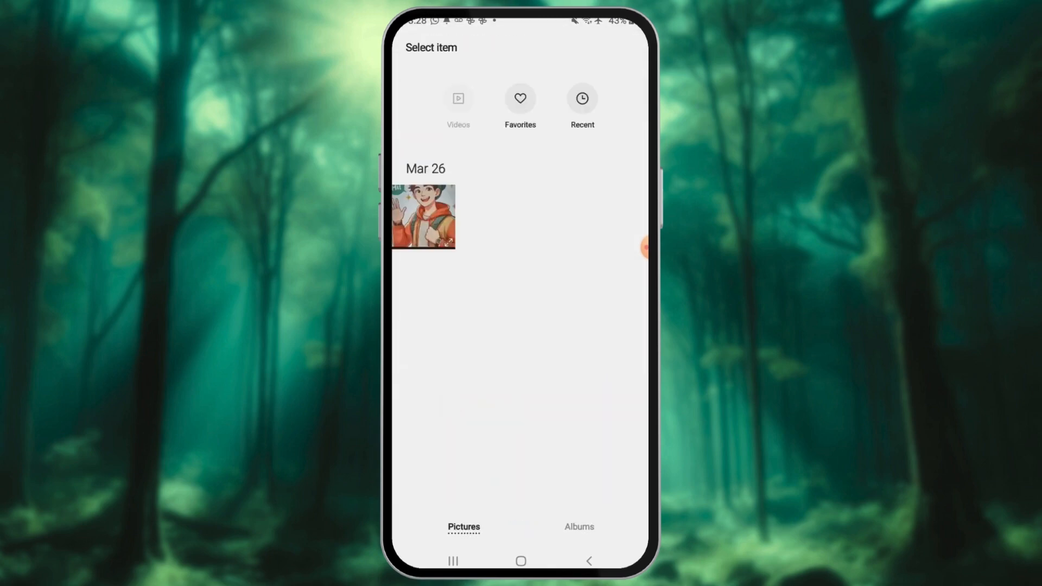
- Set the cartoon picture as chat wallpaper with maximum text contrast and save it
left_click(424, 216)
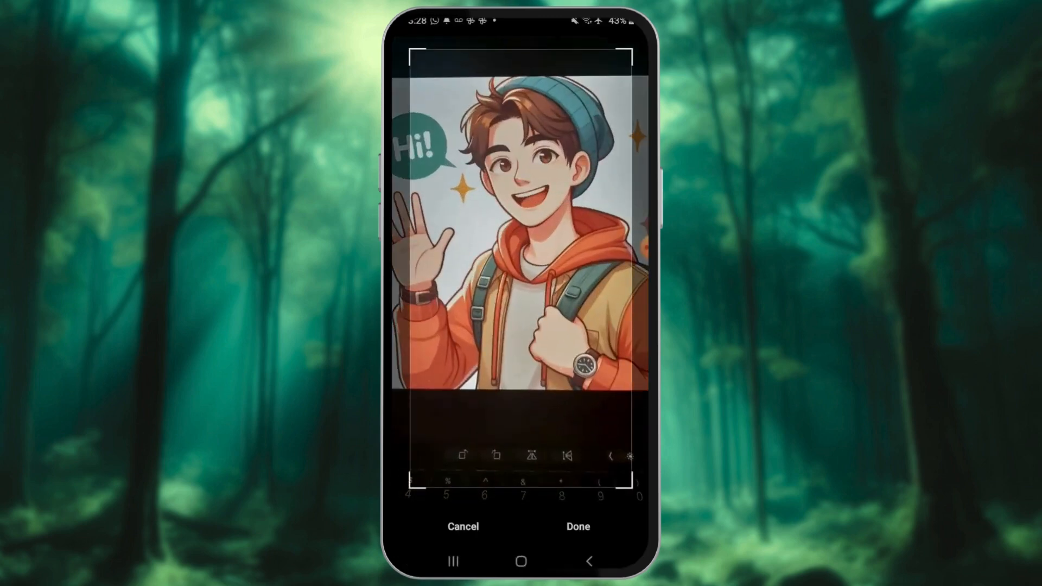
left_click(577, 526)
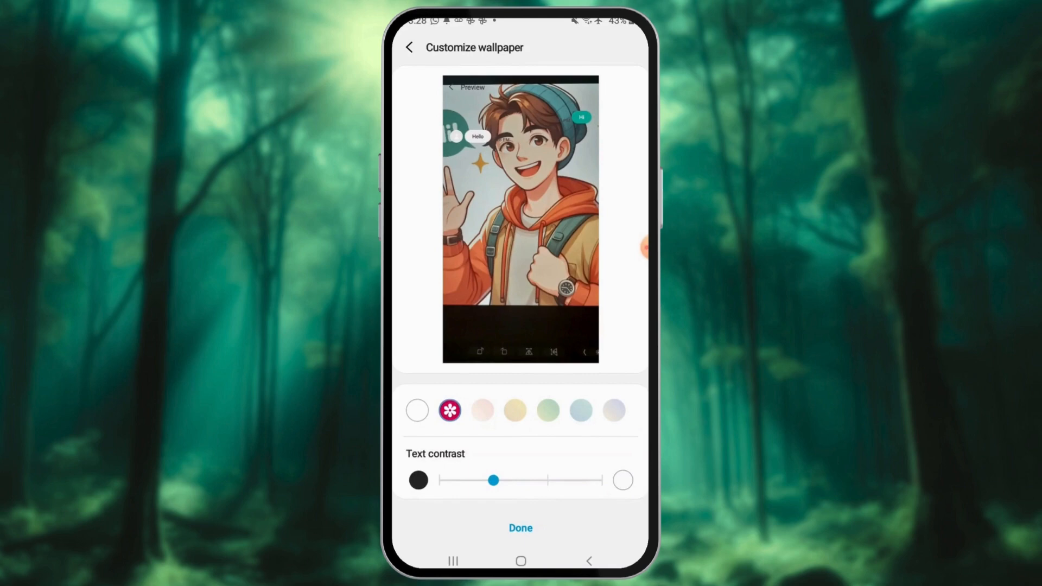
left_click_drag(494, 481, 438, 480)
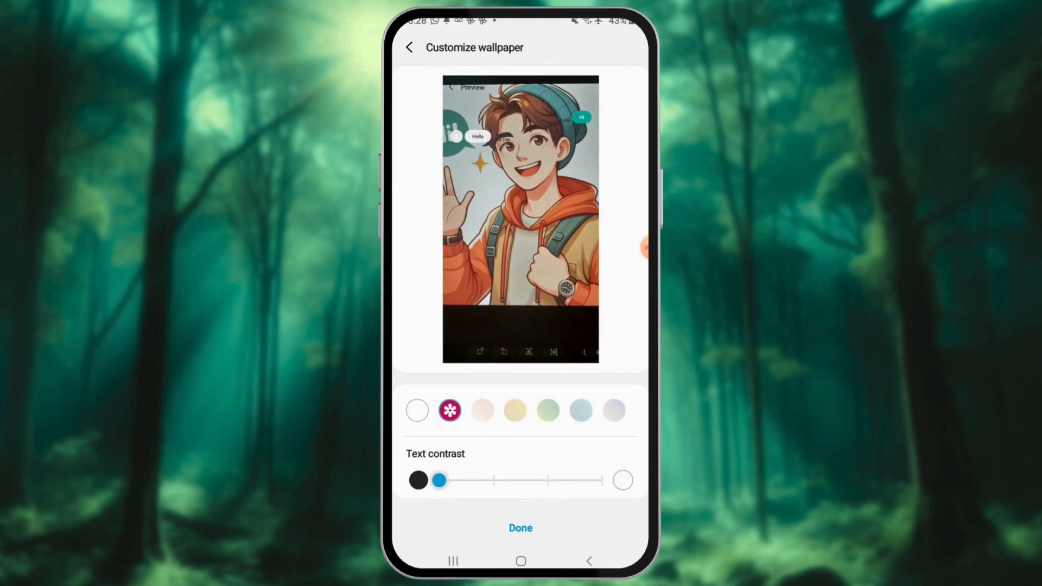
left_click_drag(438, 479, 602, 479)
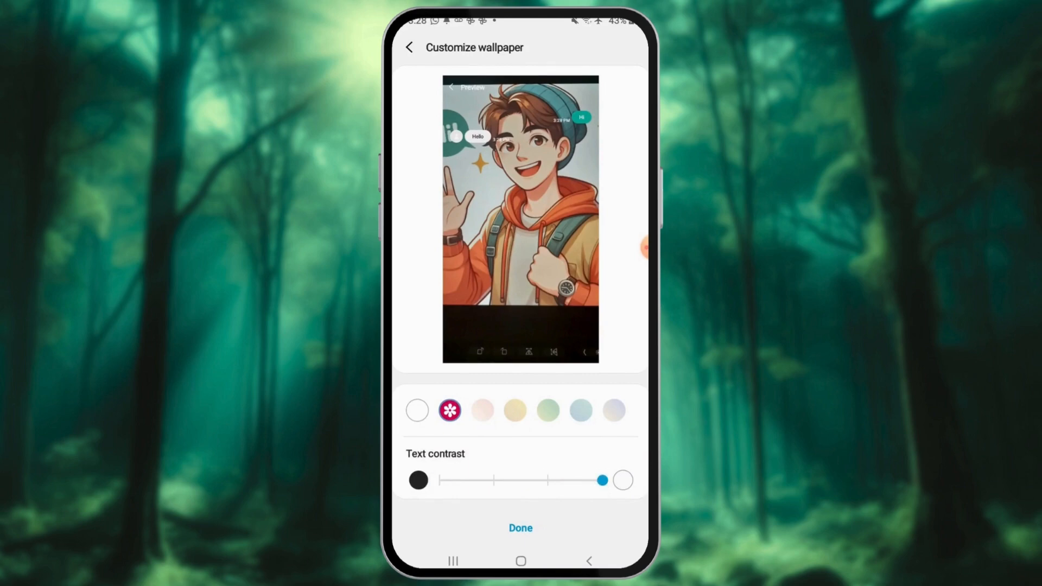
left_click(410, 47)
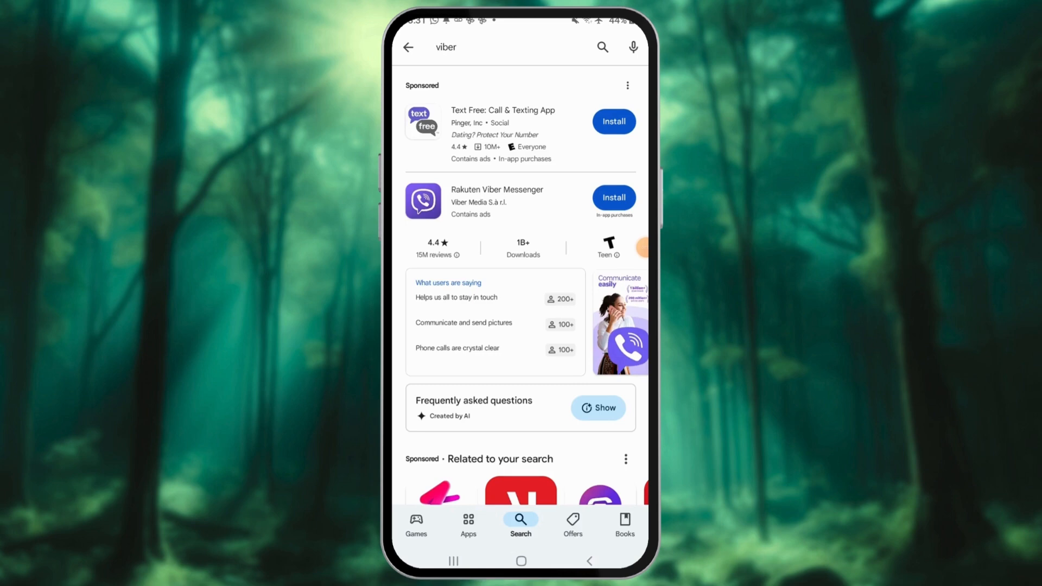
- Search Play Store for WeChat and LINE, then install LINE: Calls & Messages
type("wechat")
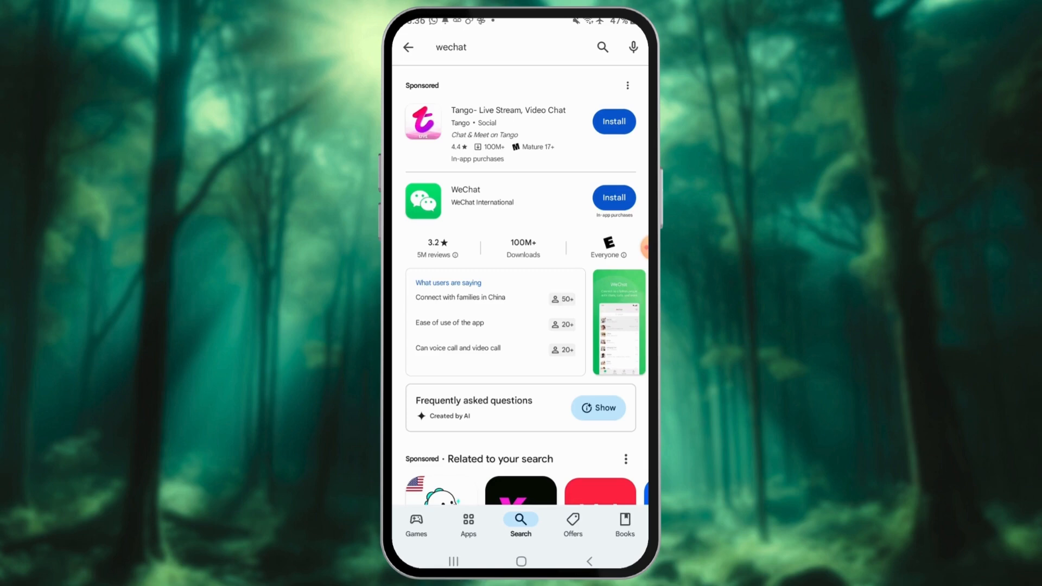
type("line")
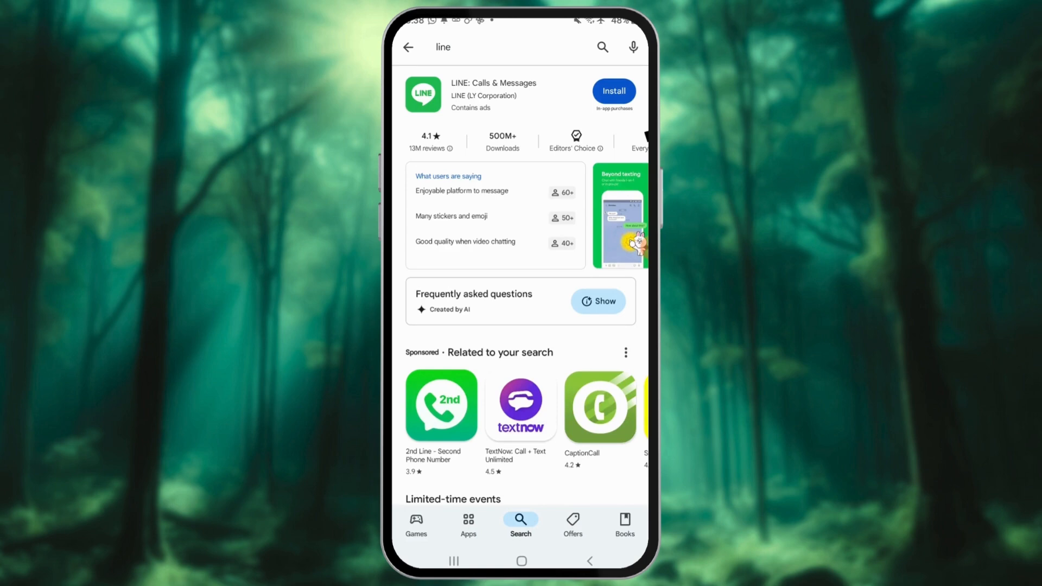
left_click(613, 92)
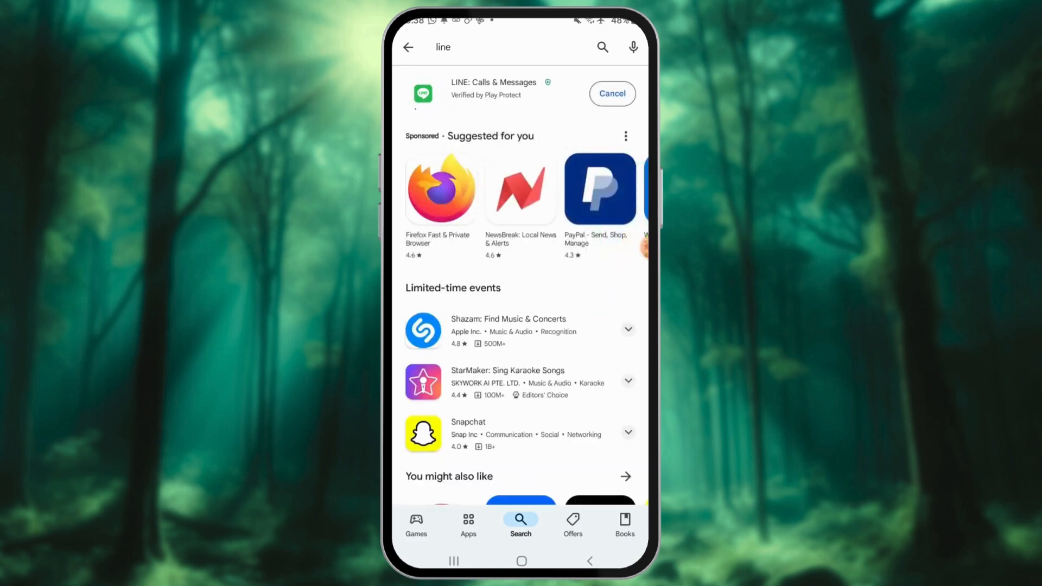